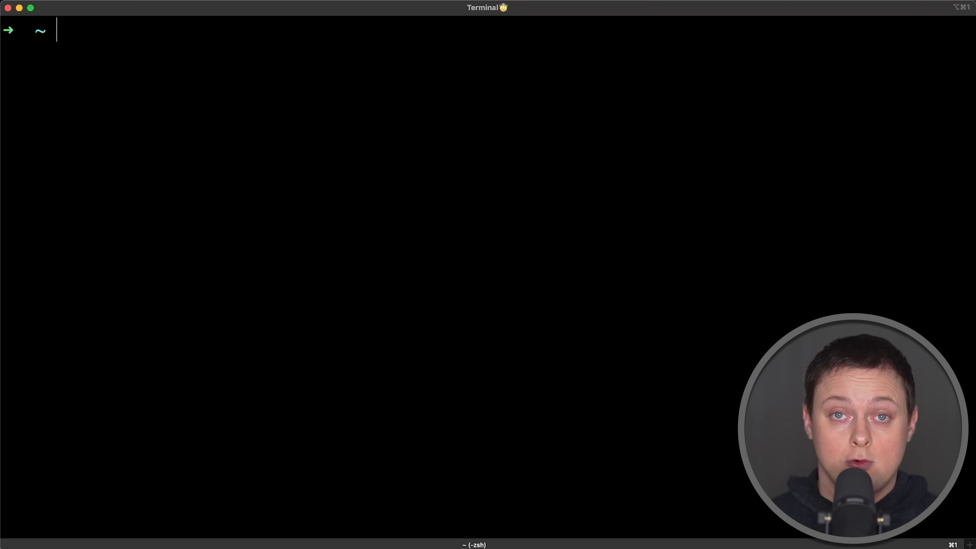
Step: Run rails new my-rails --api to generate the API-only Rails project files
type("rails new my-rails --api")
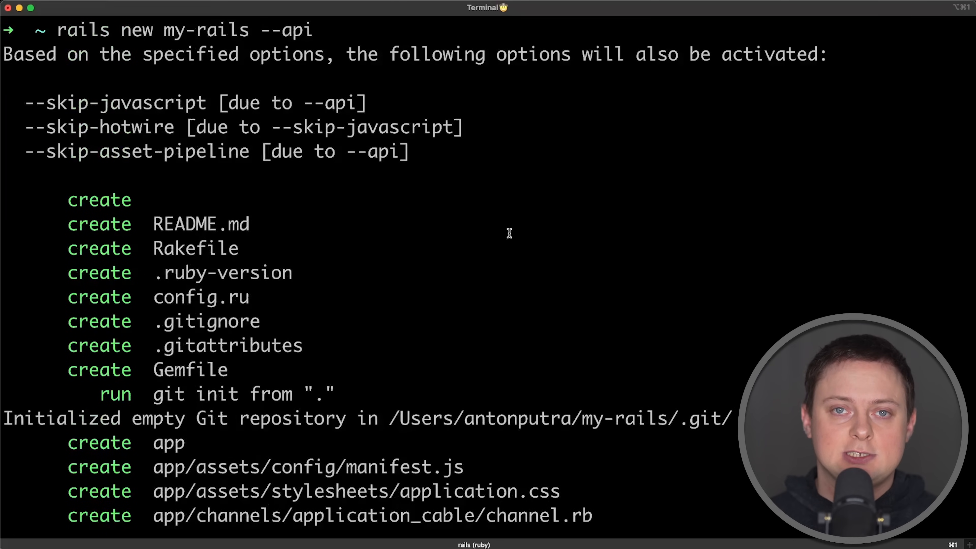
left_click_drag(26, 102, 409, 152)
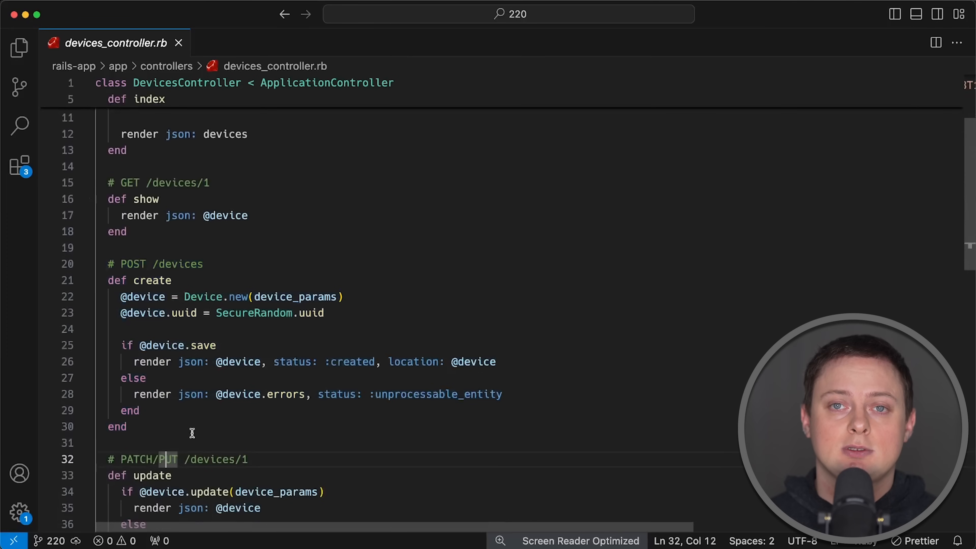
Step: Inspect the uuid call in devices_controller.rb, browse to the ActiveRecord Prometheus subscriber, then close it
double_click(314, 312)
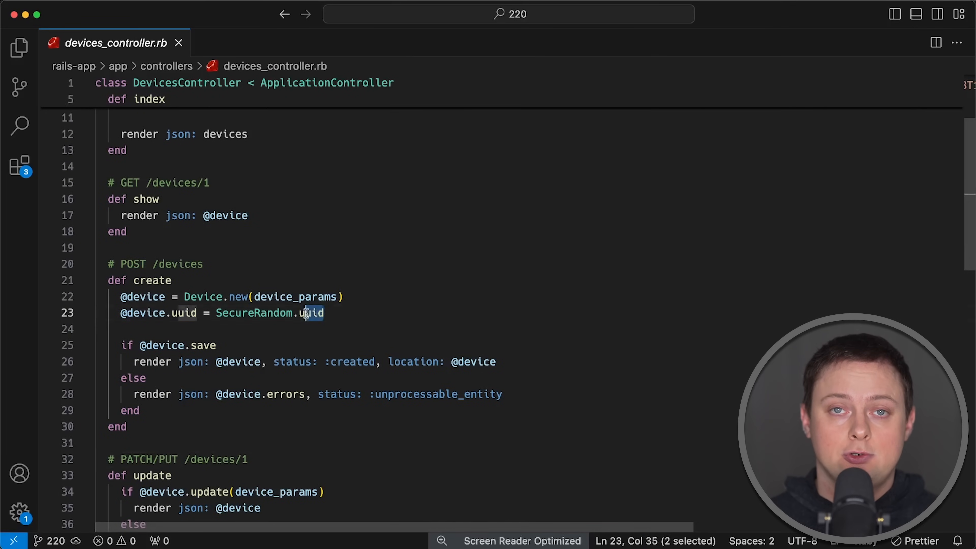
left_click(324, 312)
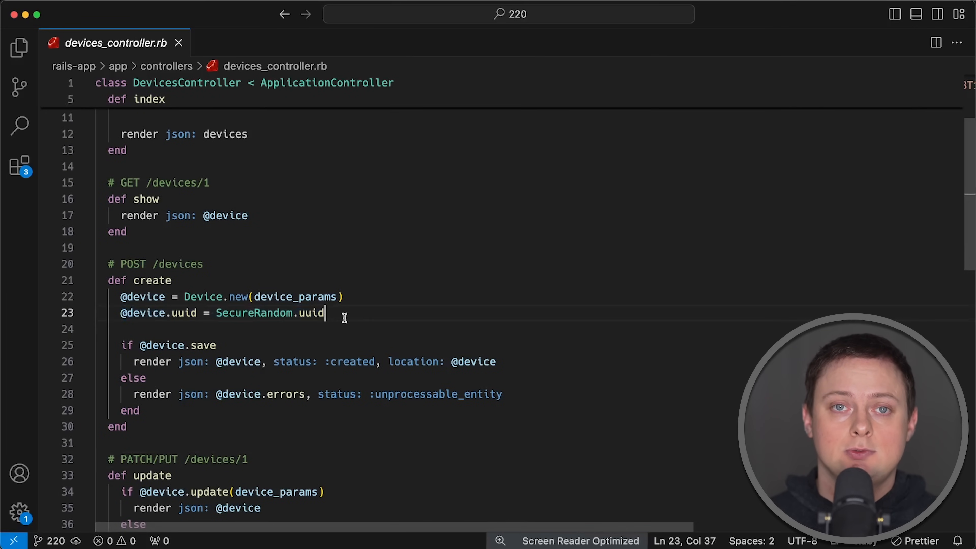
left_click(178, 42)
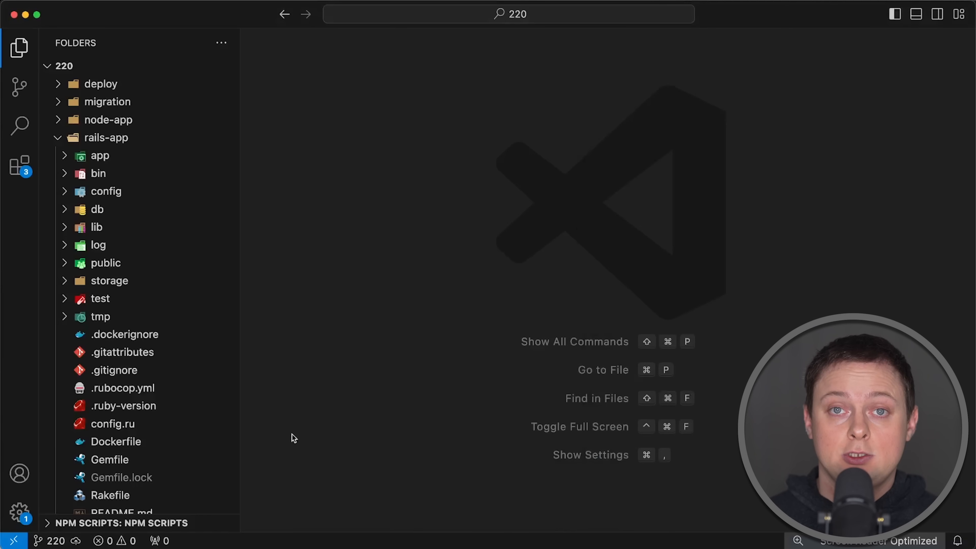
left_click(110, 460)
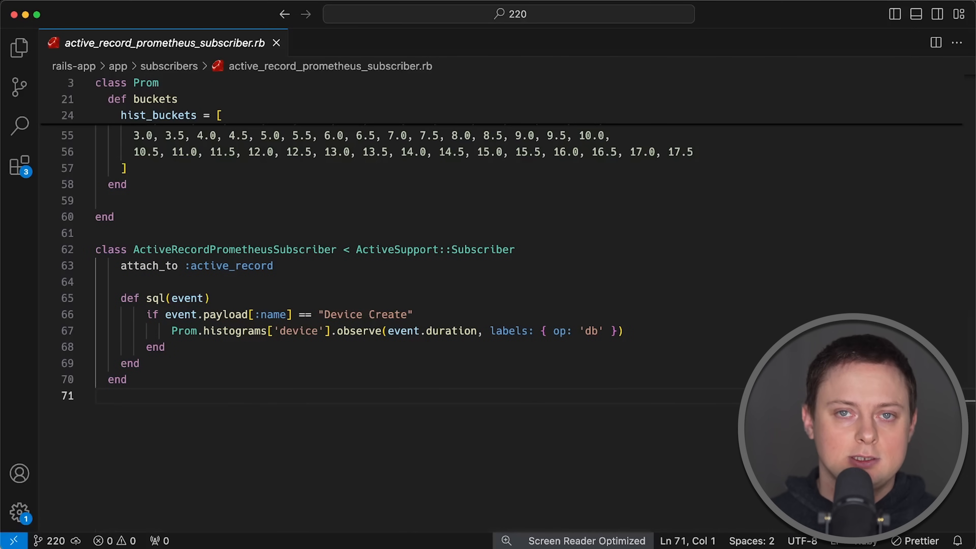
left_click(19, 47)
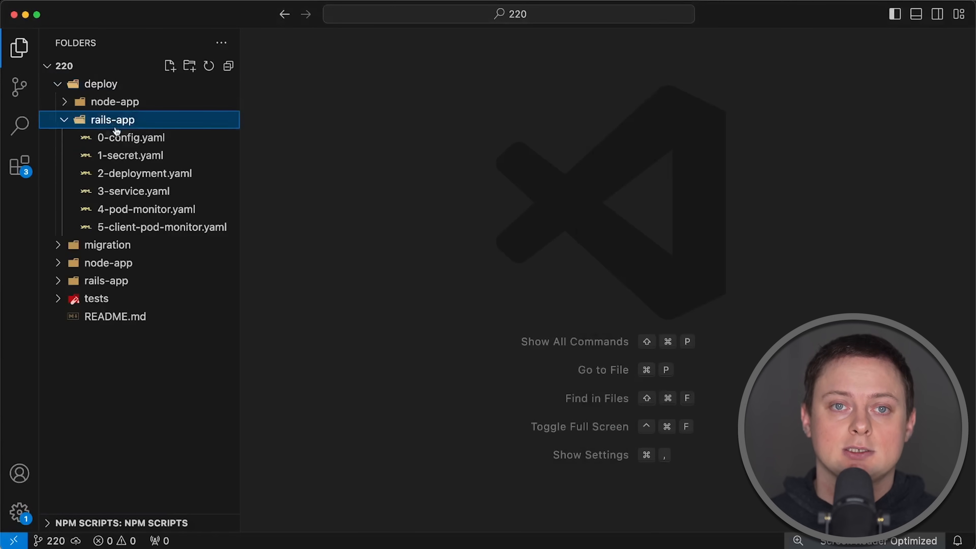
Step: Review 2-deployment.yaml replicas and RAILS_MAX_THREADS, then Puma's workers and threads in config/puma.rb
left_click(145, 173)
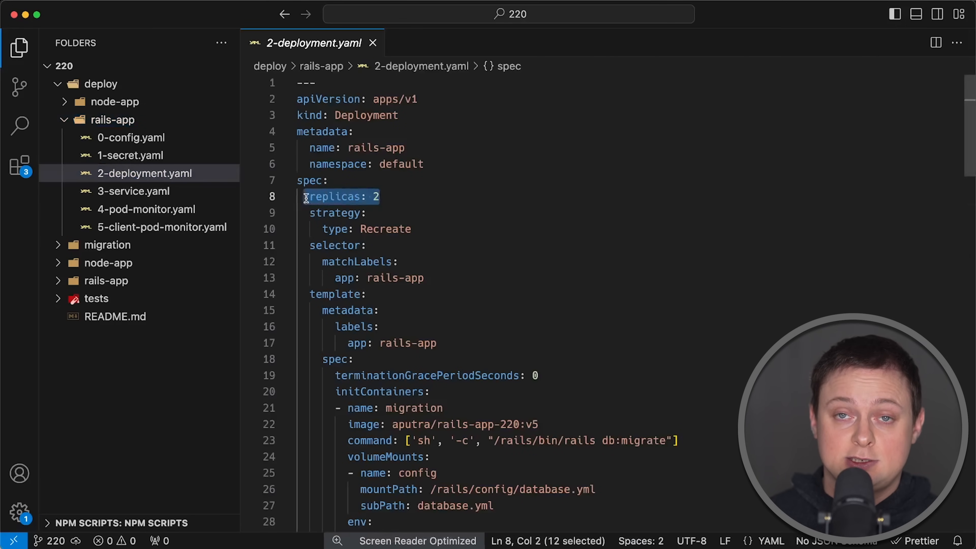
mouse_move(630, 248)
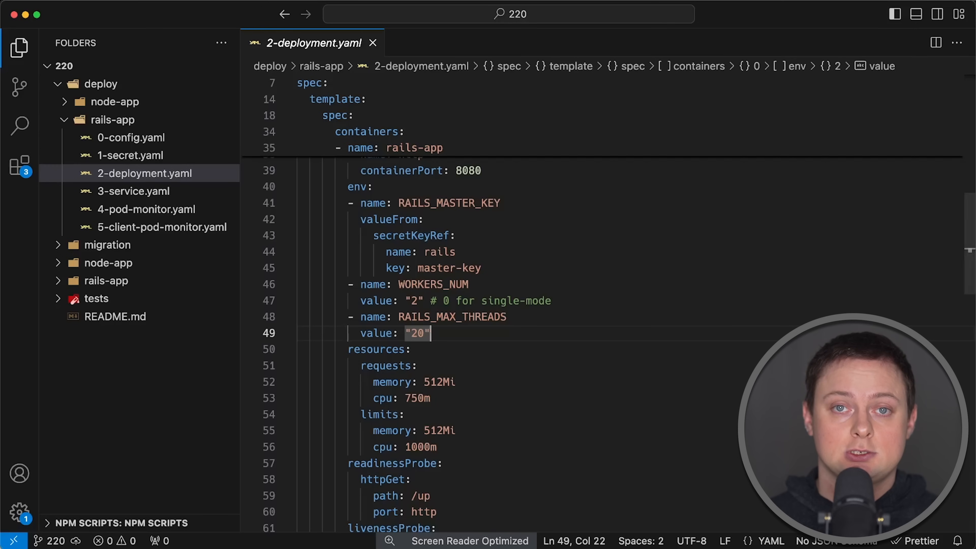
mouse_move(652, 421)
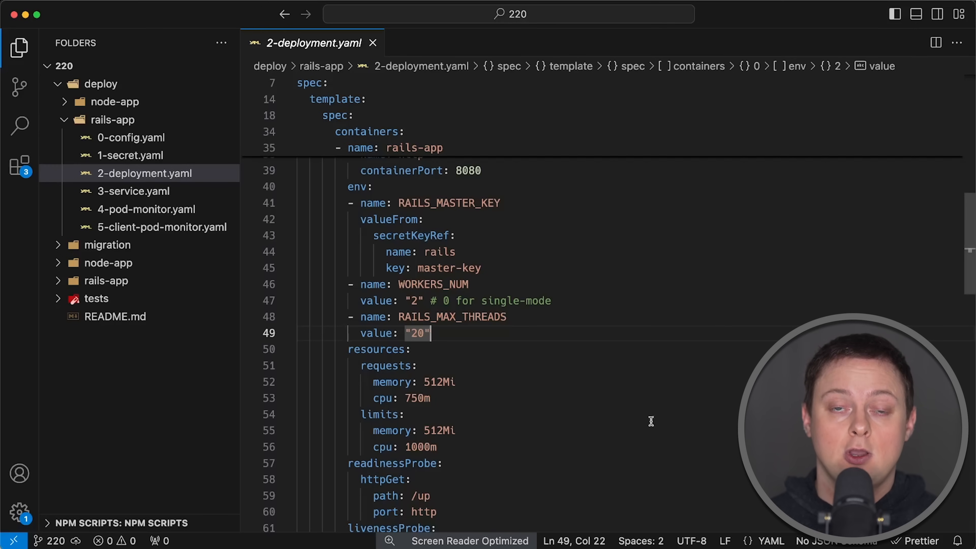
left_click(114, 119)
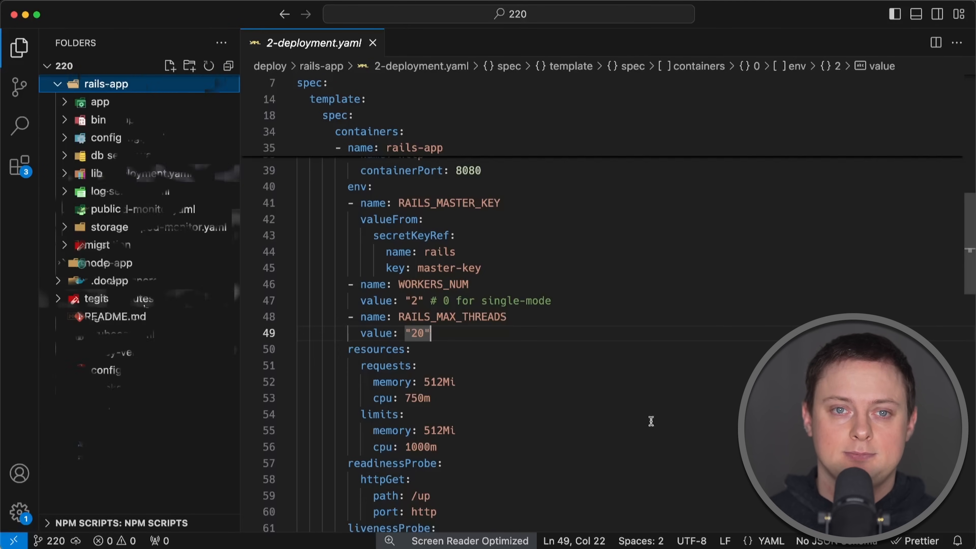
left_click(106, 138)
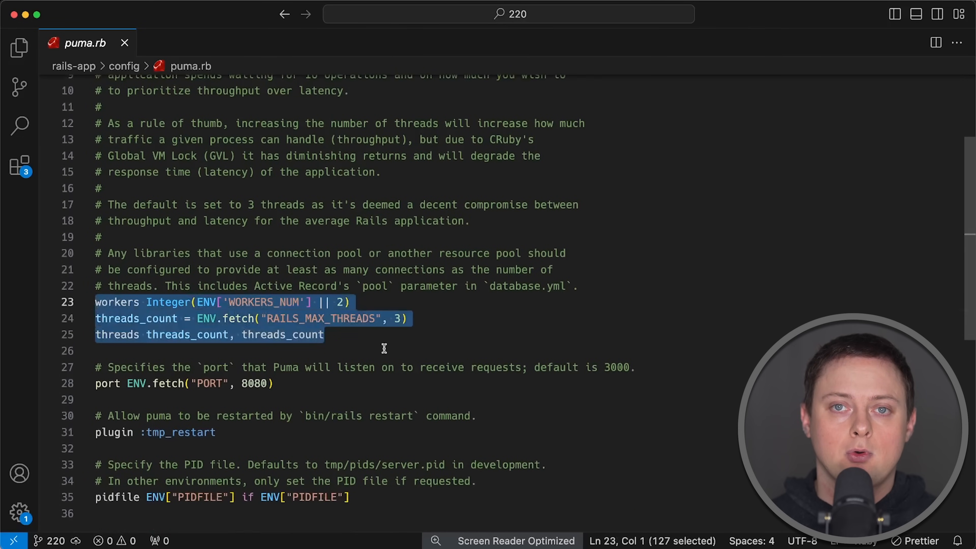
left_click(396, 351)
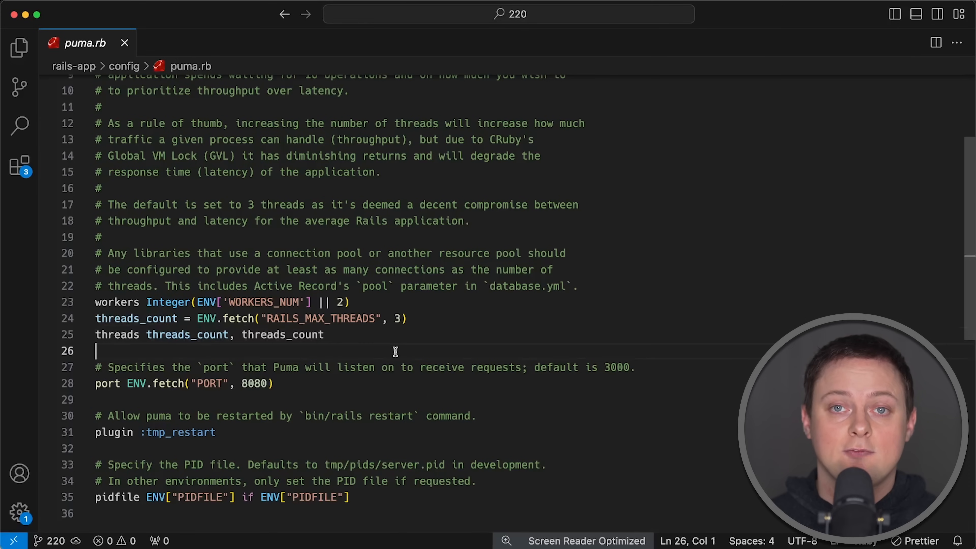
left_click(20, 47)
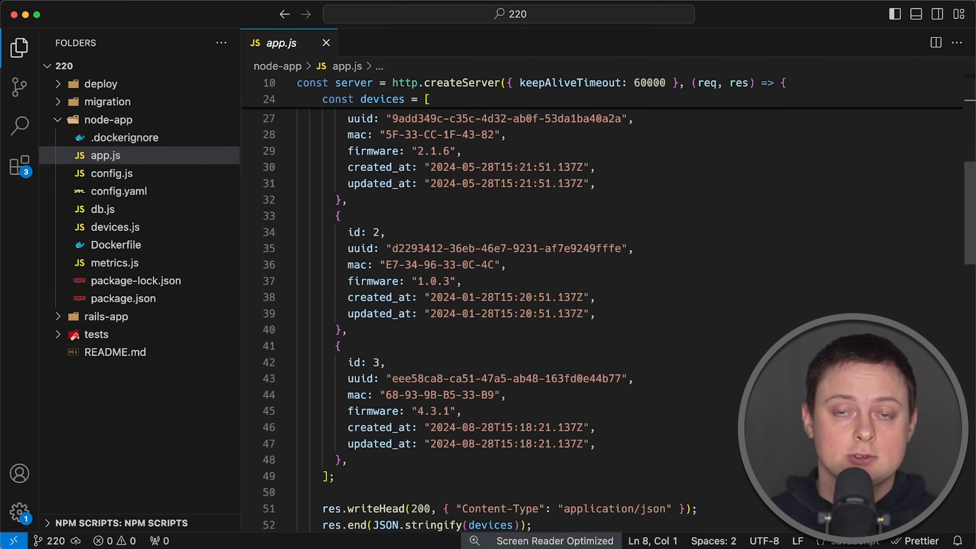
Step: Look over node-app's metrics.js latency buckets and the devices.js database-saving code
left_click(115, 263)
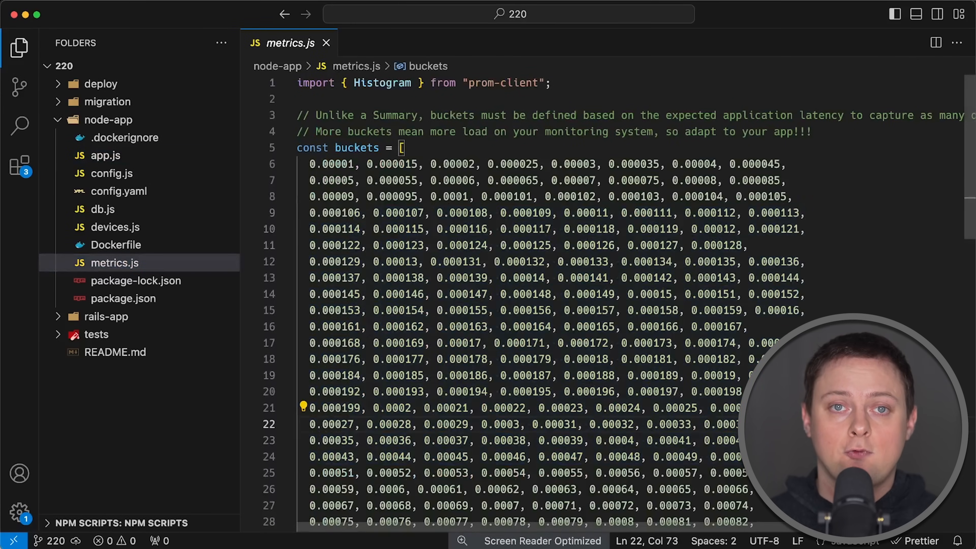
scroll("down", 3)
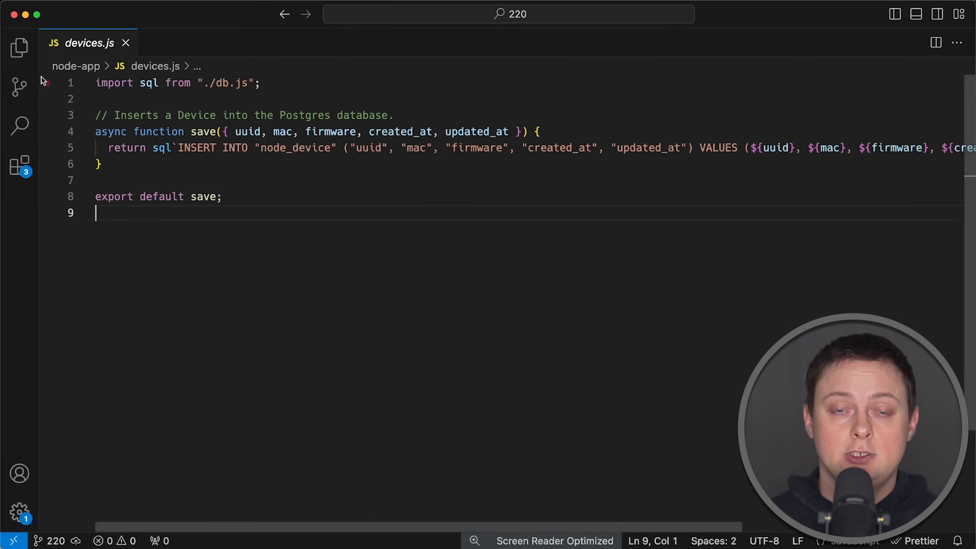
left_click_drag(94, 132, 103, 164)
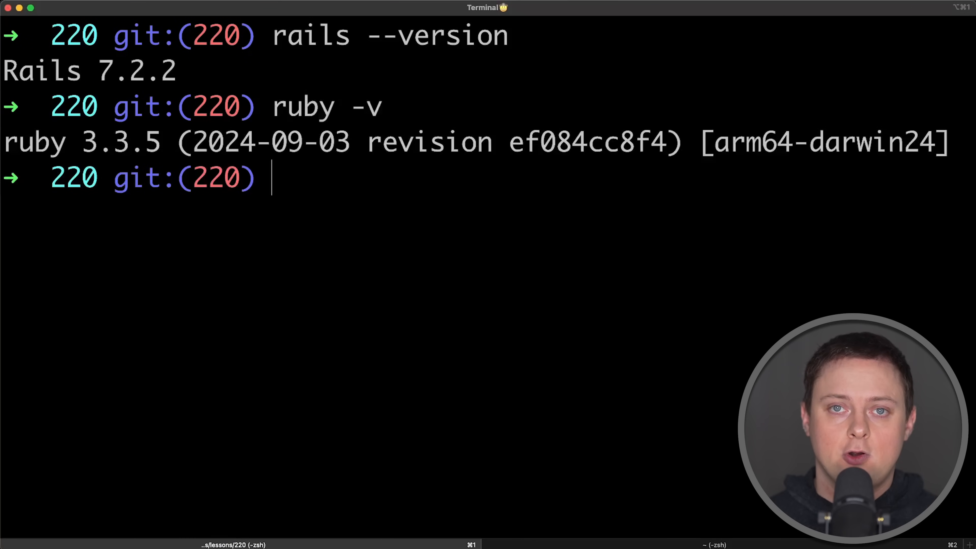
Step: Check the installed Node.js version with node --version
type("node --version")
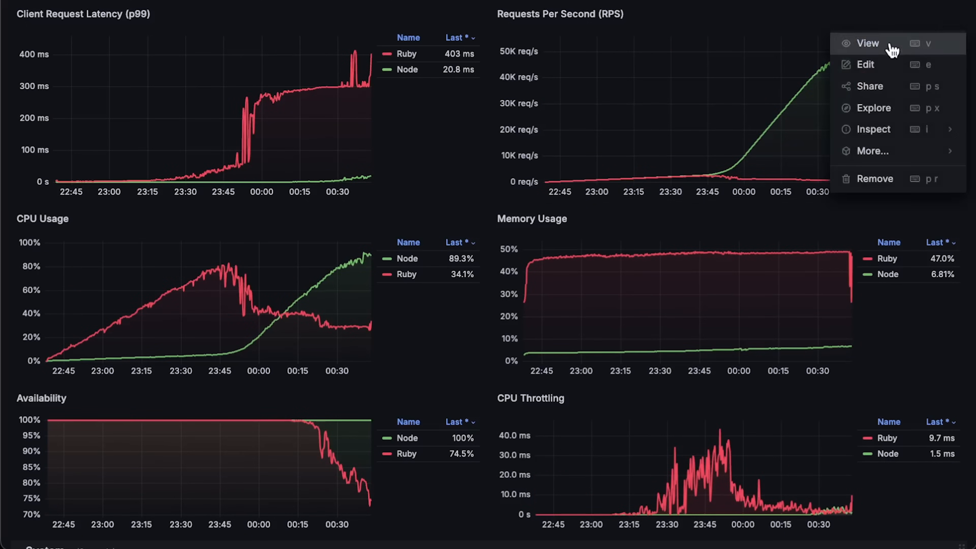
Step: View the Requests Per Second graph alone and zoom the latency graph into its first half hour
left_click(867, 43)
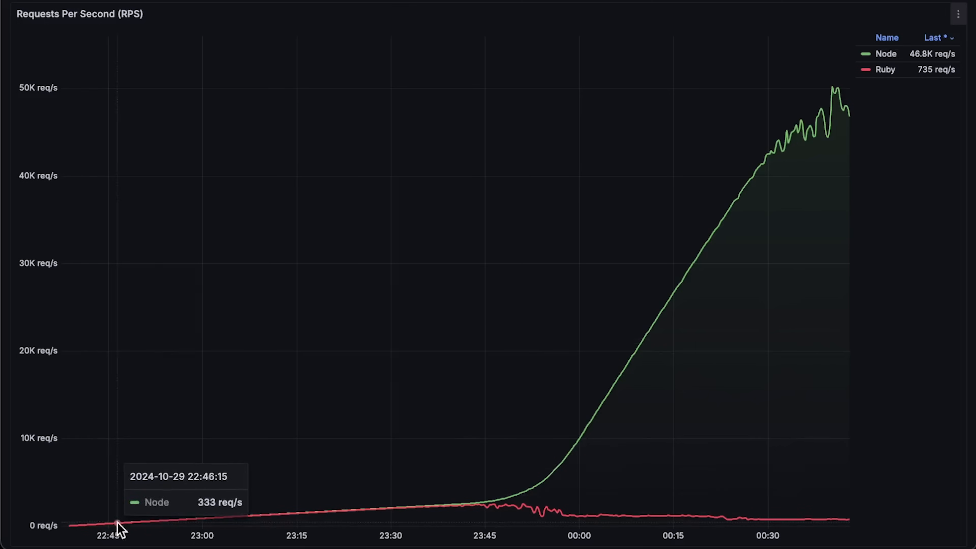
mouse_move(465, 509)
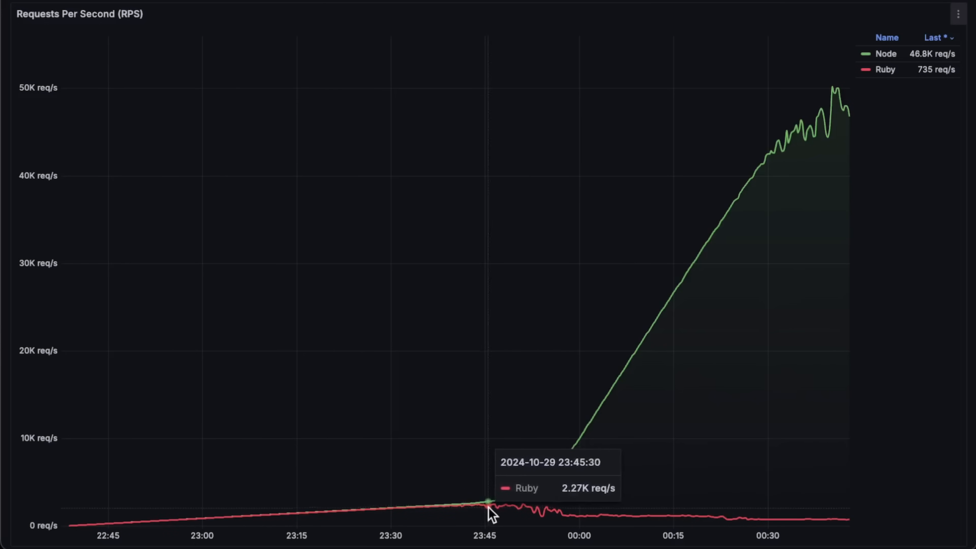
mouse_move(831, 112)
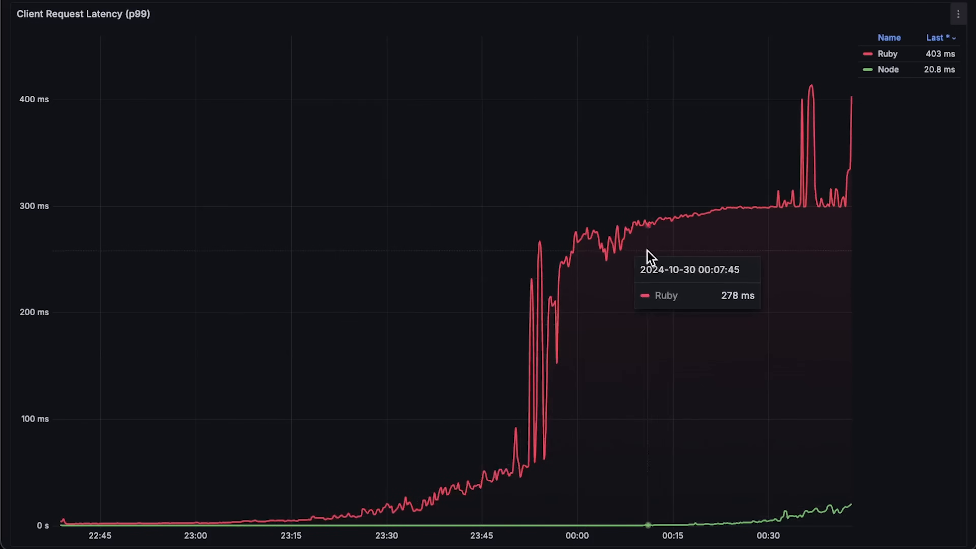
mouse_move(293, 482)
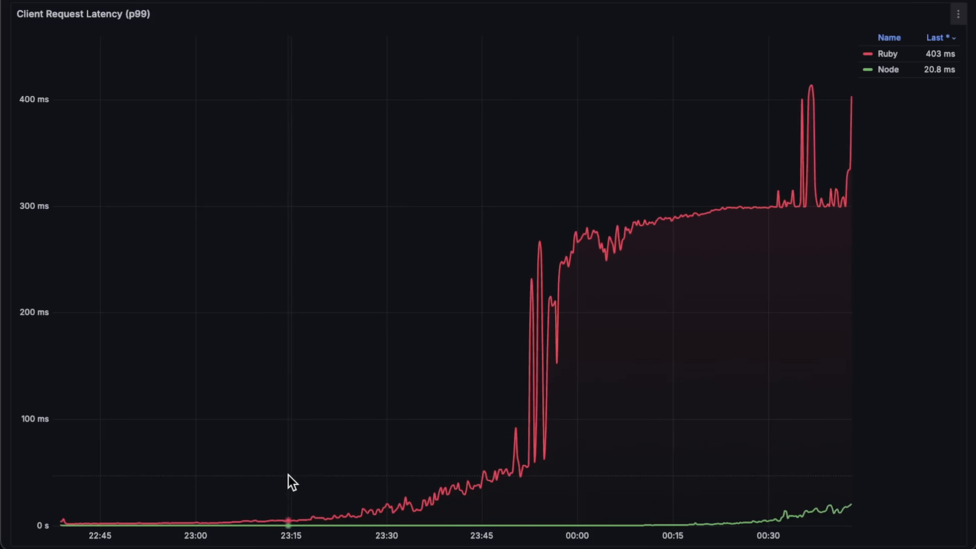
left_click_drag(293, 480, 67, 489)
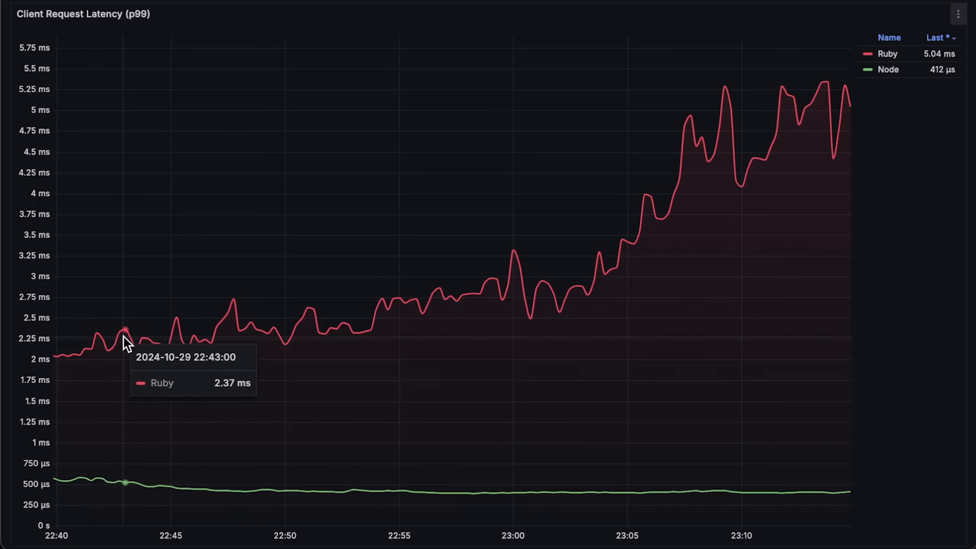
mouse_move(355, 491)
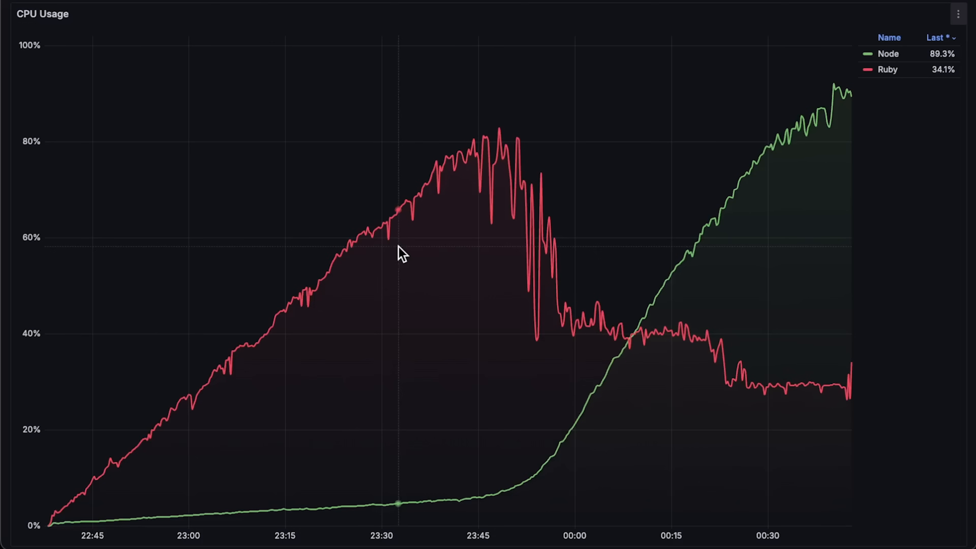
mouse_move(496, 148)
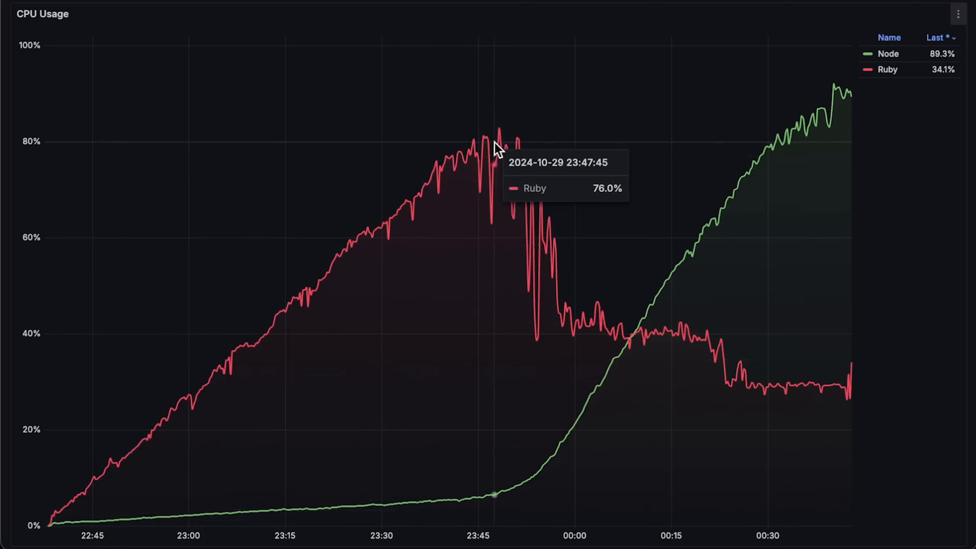
mouse_move(485, 150)
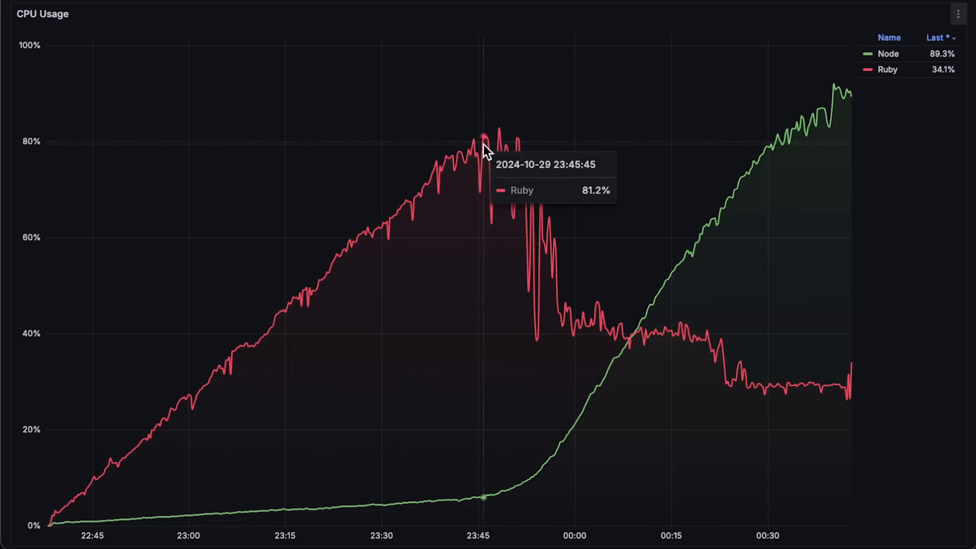
mouse_move(780, 157)
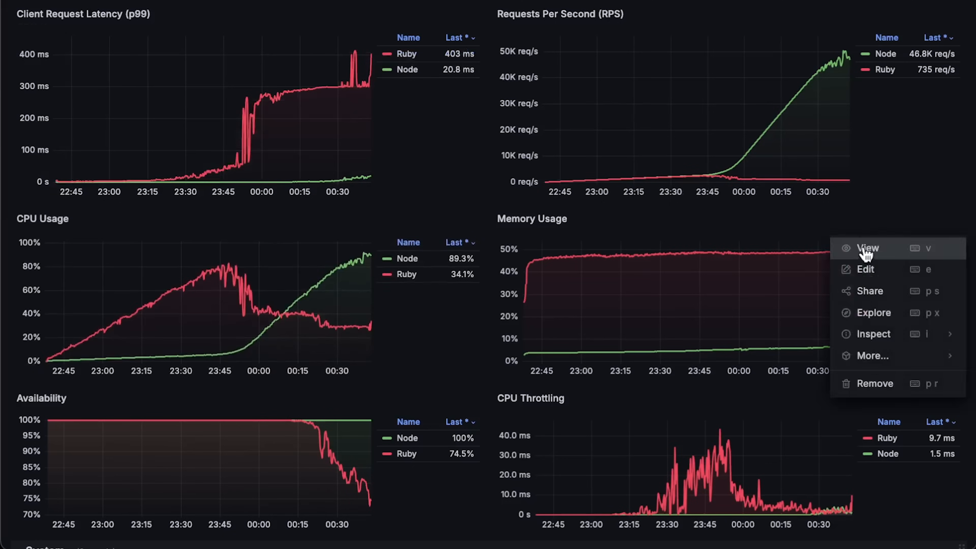
Step: Enlarge the Memory Usage chart, then bring up the Availability chart's options
left_click(867, 247)
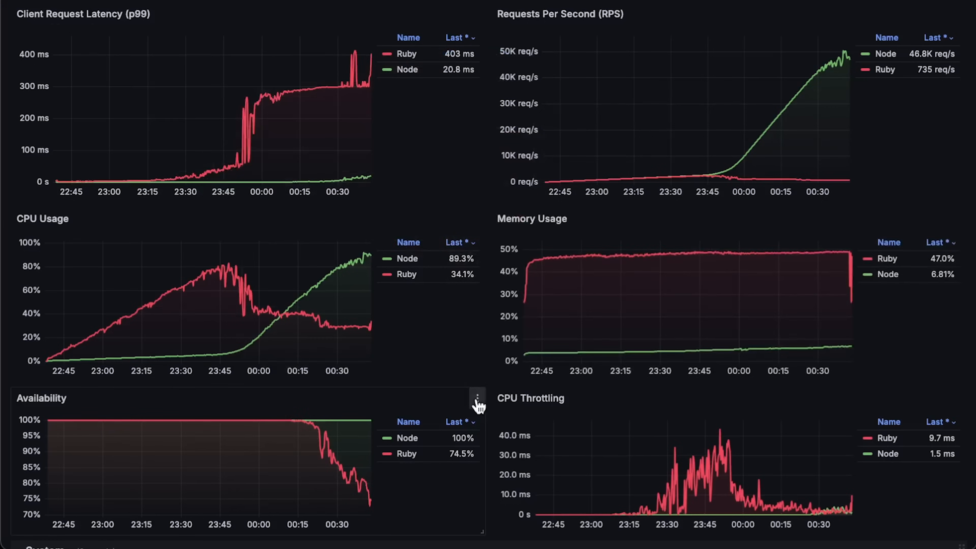
left_click(476, 399)
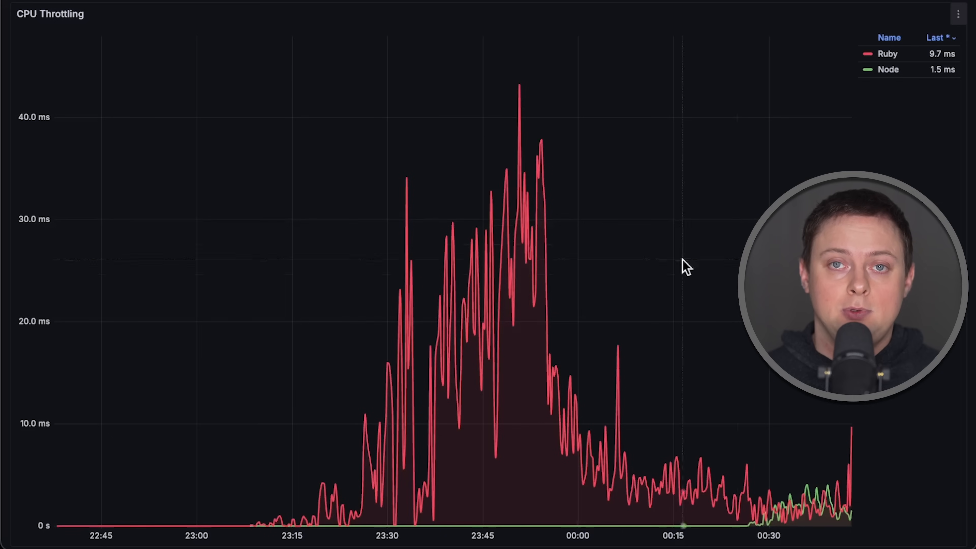
mouse_move(514, 260)
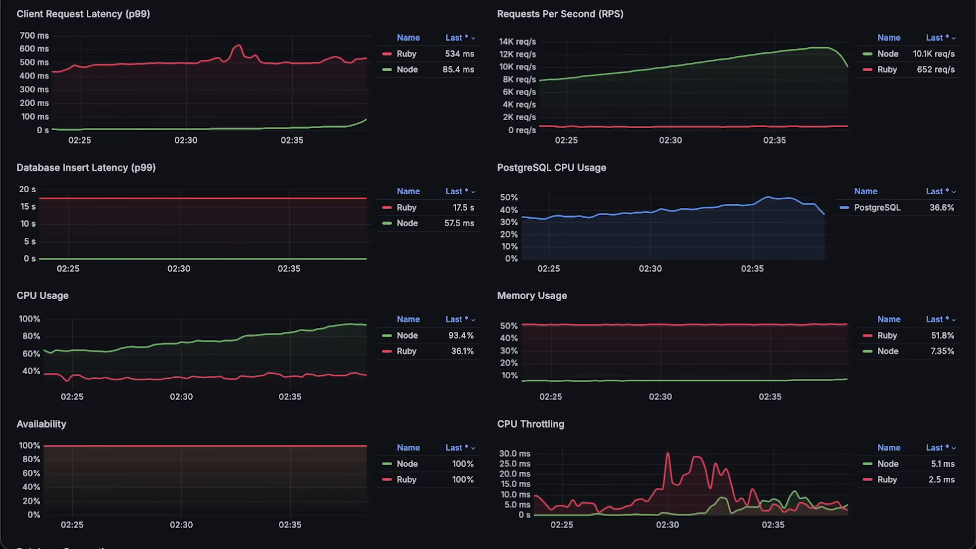
Step: Enlarge the second test's Requests Per Second chart across the whole run
left_click(957, 12)
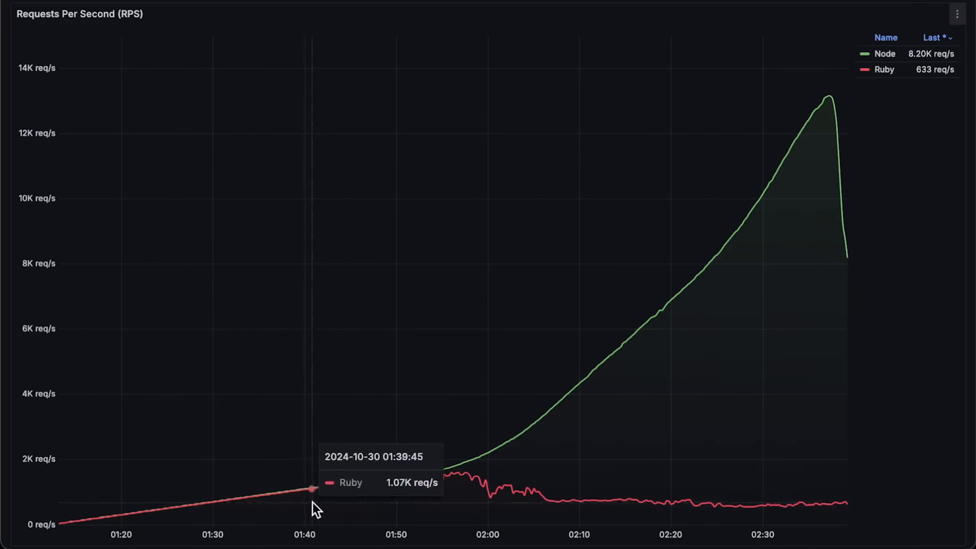
mouse_move(442, 482)
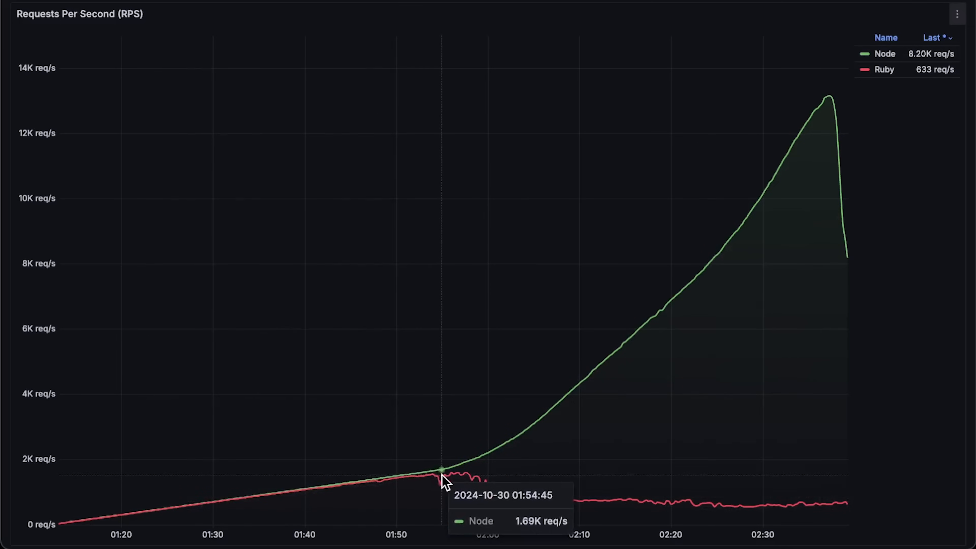
mouse_move(700, 264)
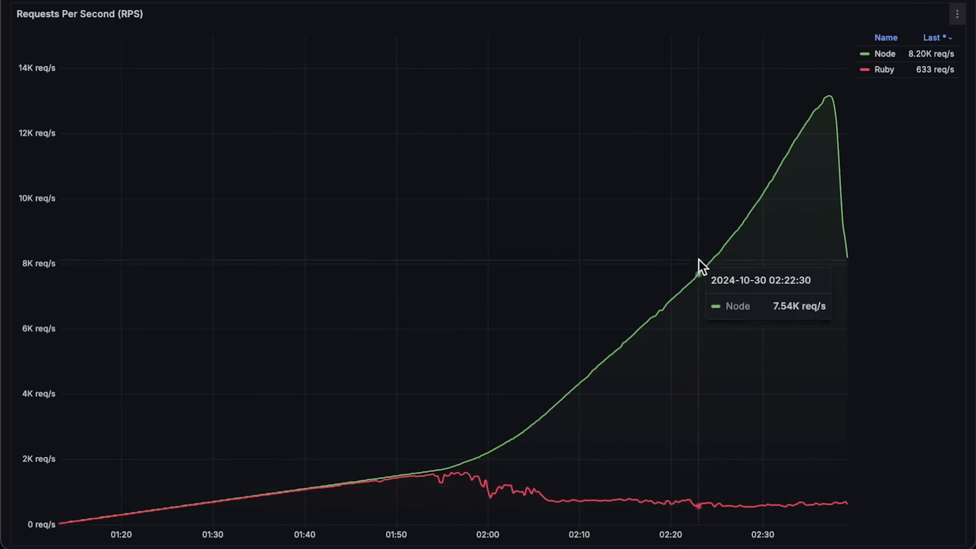
mouse_move(832, 112)
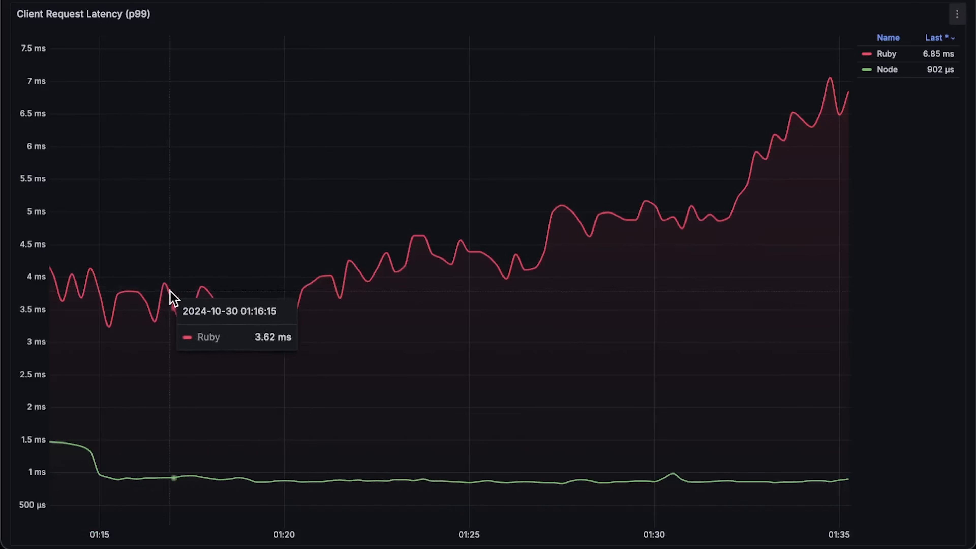
mouse_move(498, 489)
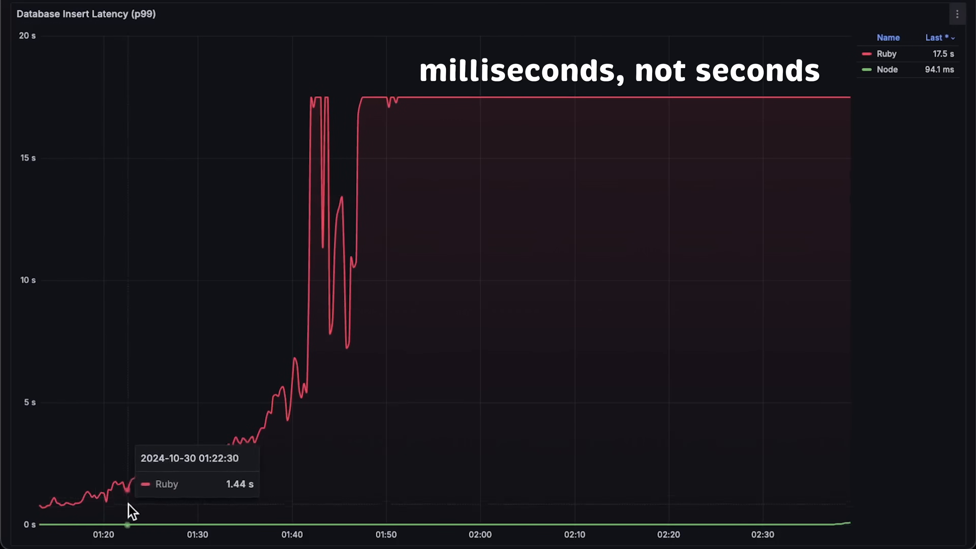
mouse_move(453, 122)
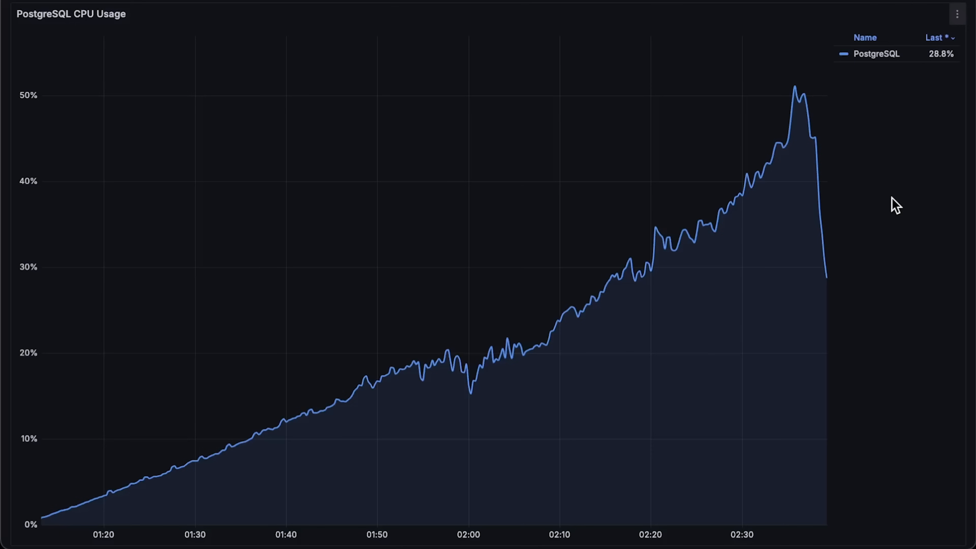
mouse_move(800, 108)
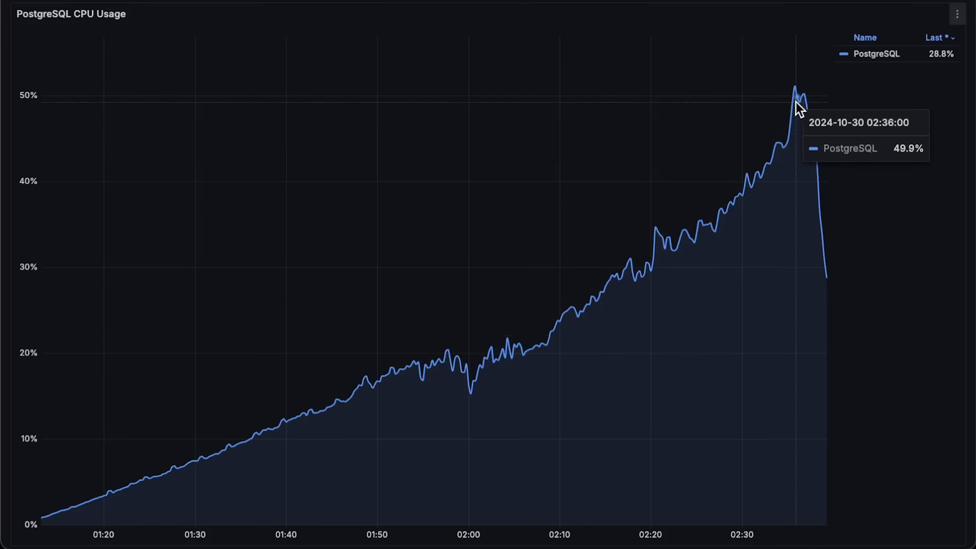
mouse_move(259, 20)
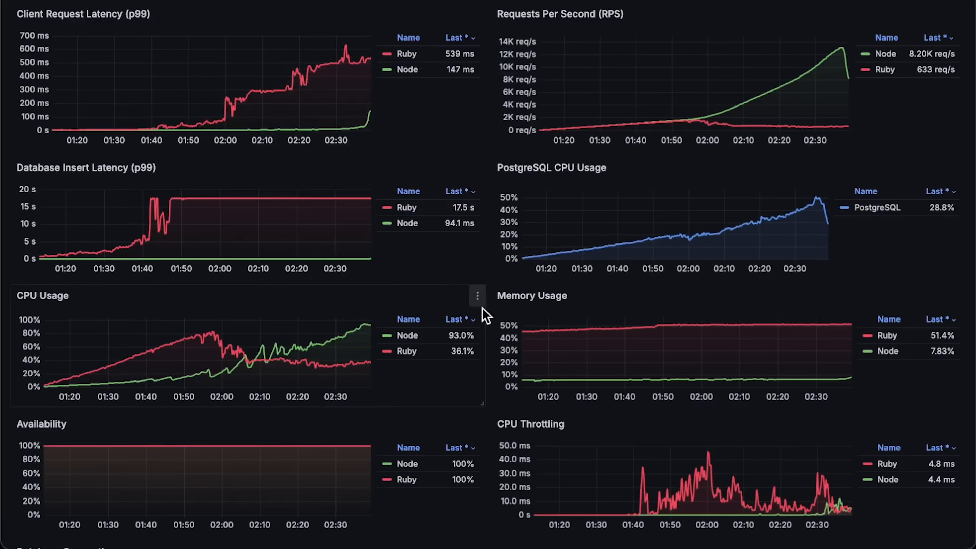
Step: Enlarge the second test's CPU Usage and Availability charts, checking Memory Usage options in between
left_click(477, 296)
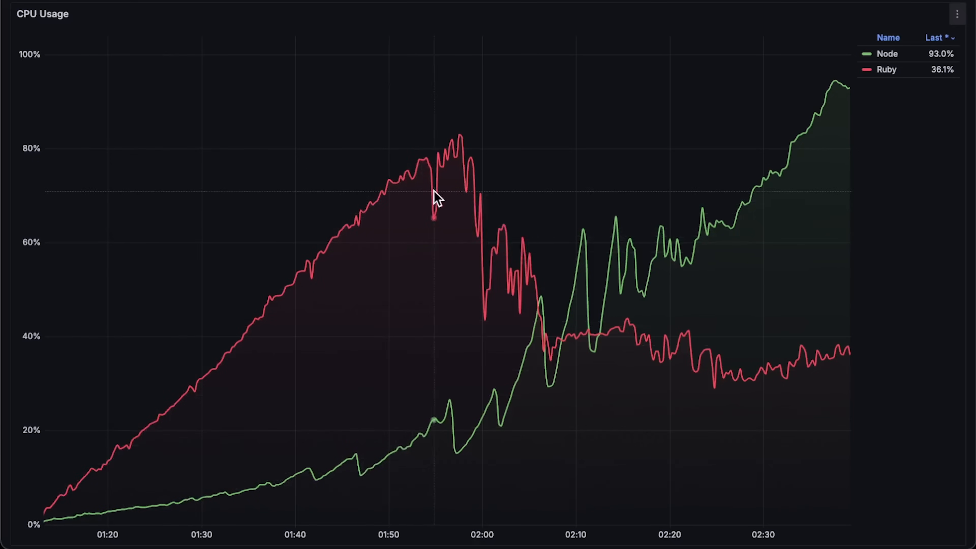
mouse_move(833, 117)
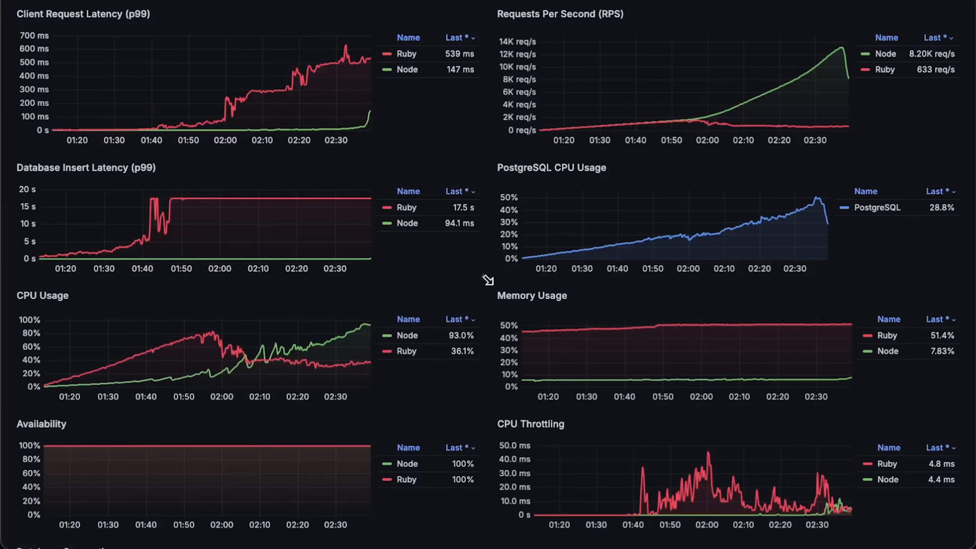
left_click(958, 296)
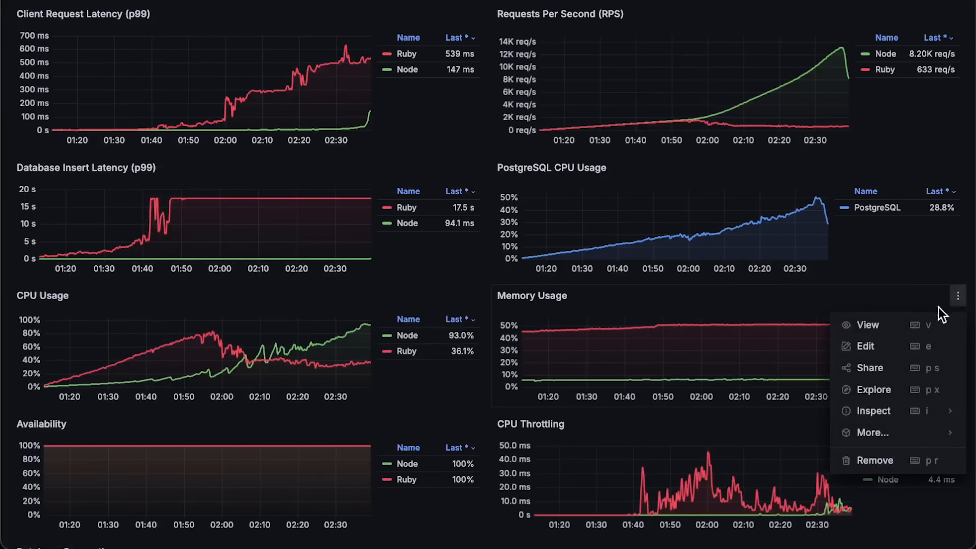
left_click(865, 324)
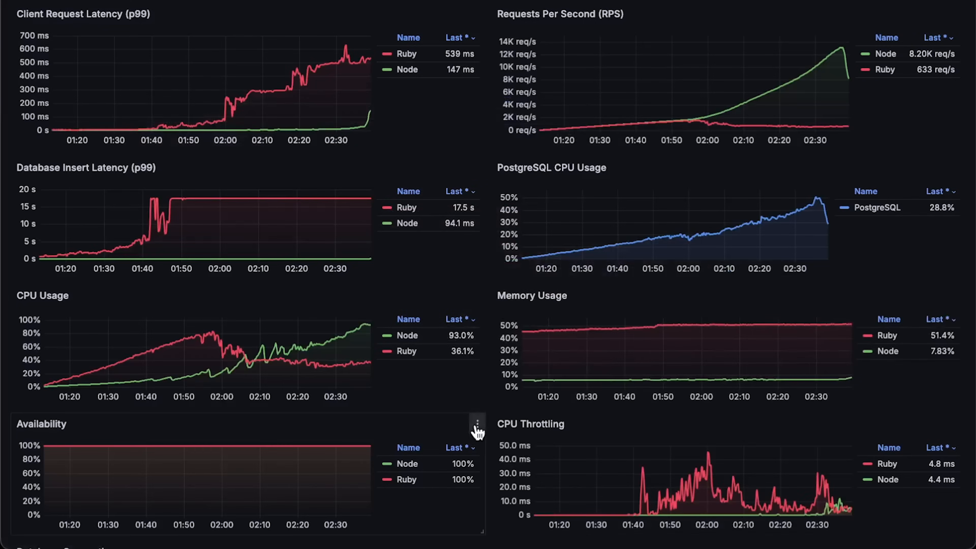
left_click(476, 428)
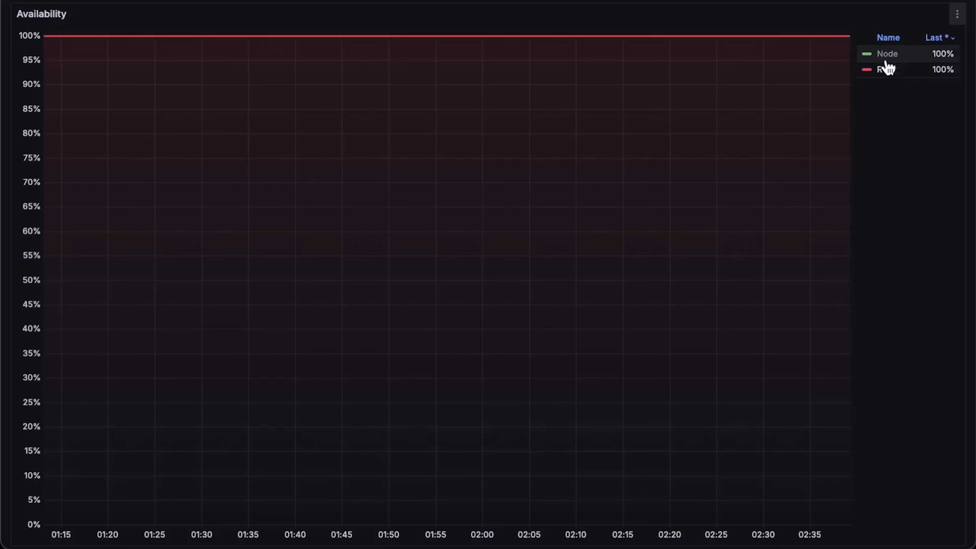
left_click(887, 53)
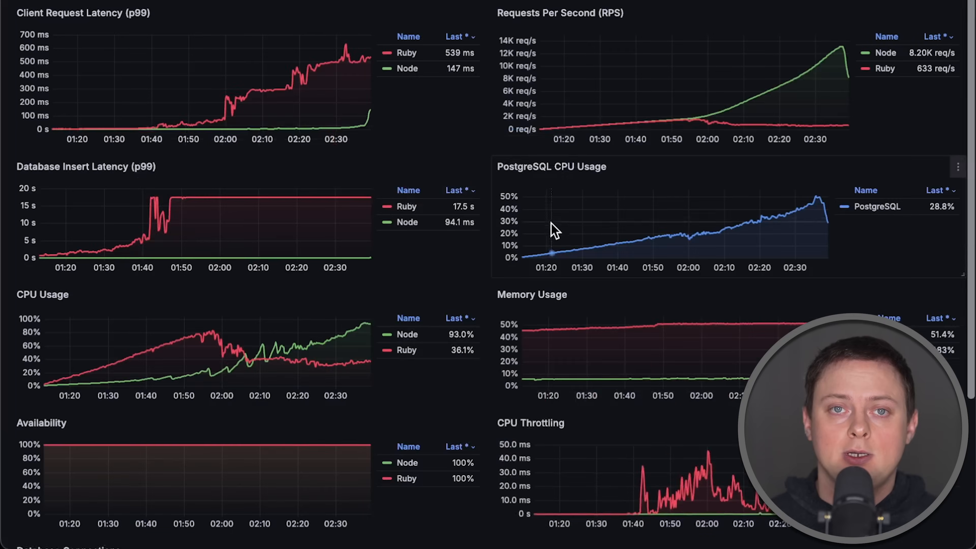
Step: Enlarge the Database Connections chart showing Node at 100 connections versus Ruby's 80
scroll("down", 3)
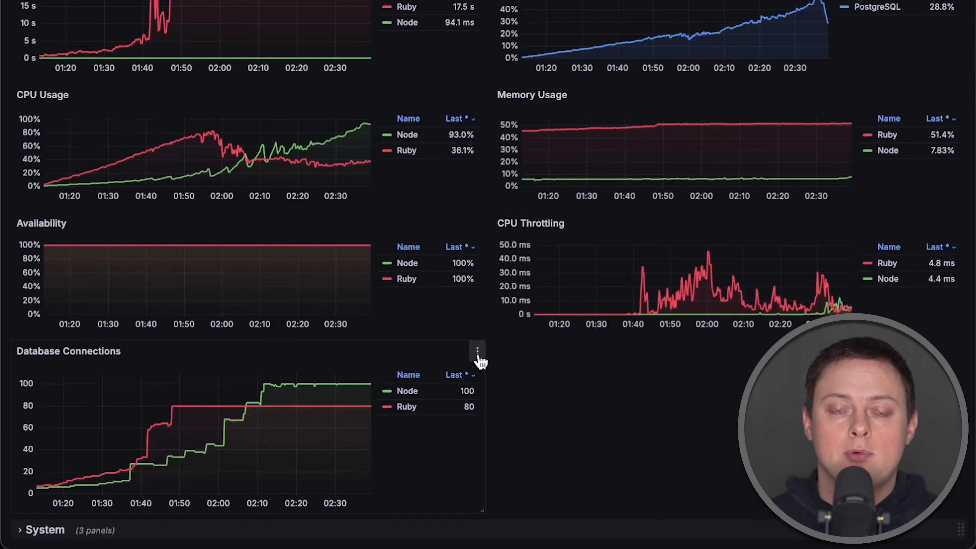
left_click(477, 352)
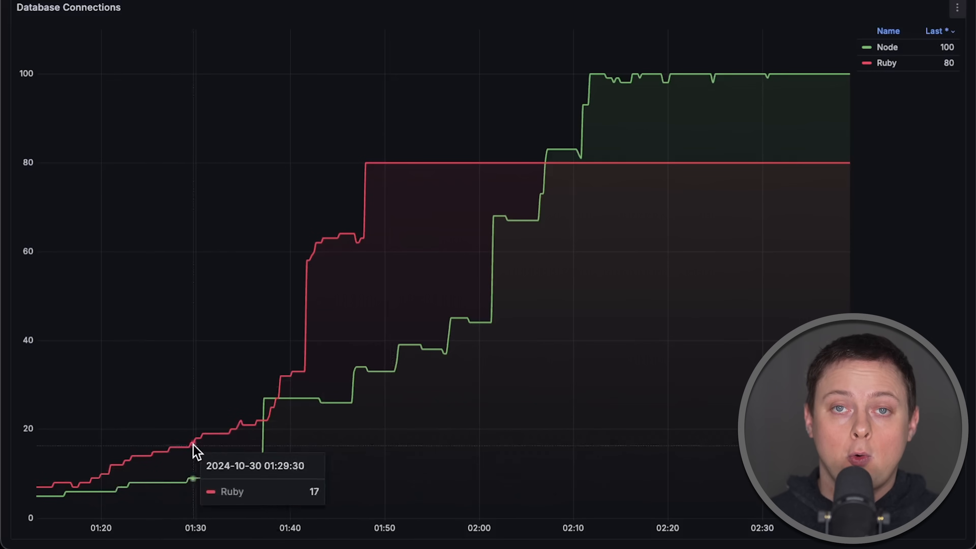
mouse_move(747, 96)
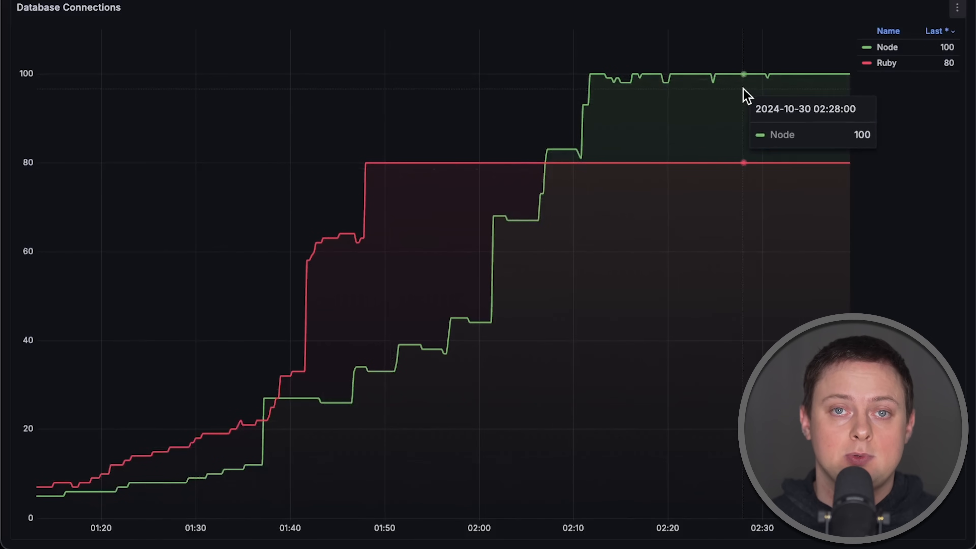